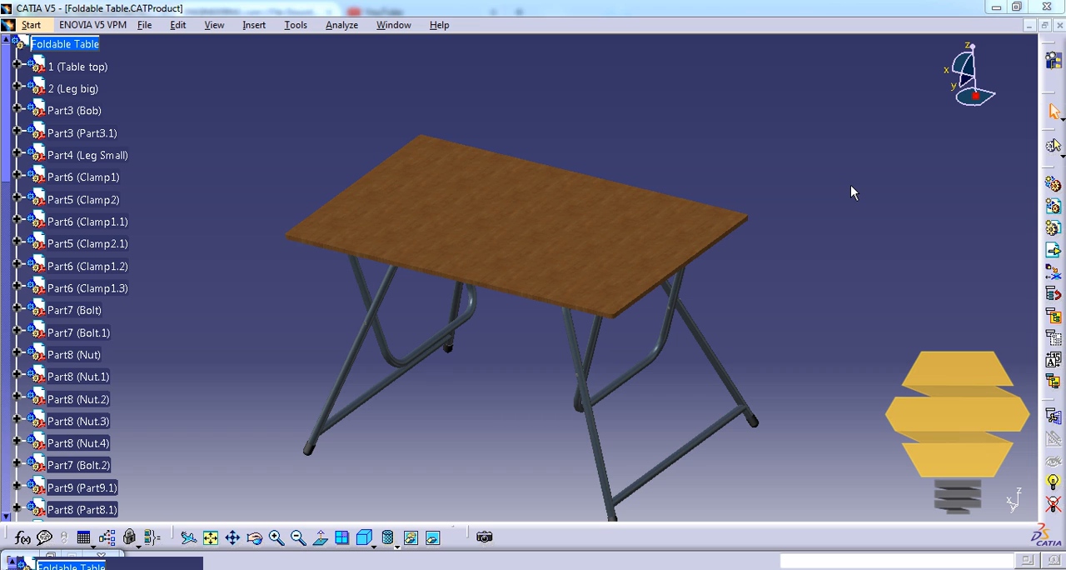
Step: Rotate the Foldable Table view, then bring up a blank Notepad page
left_click(518, 241)
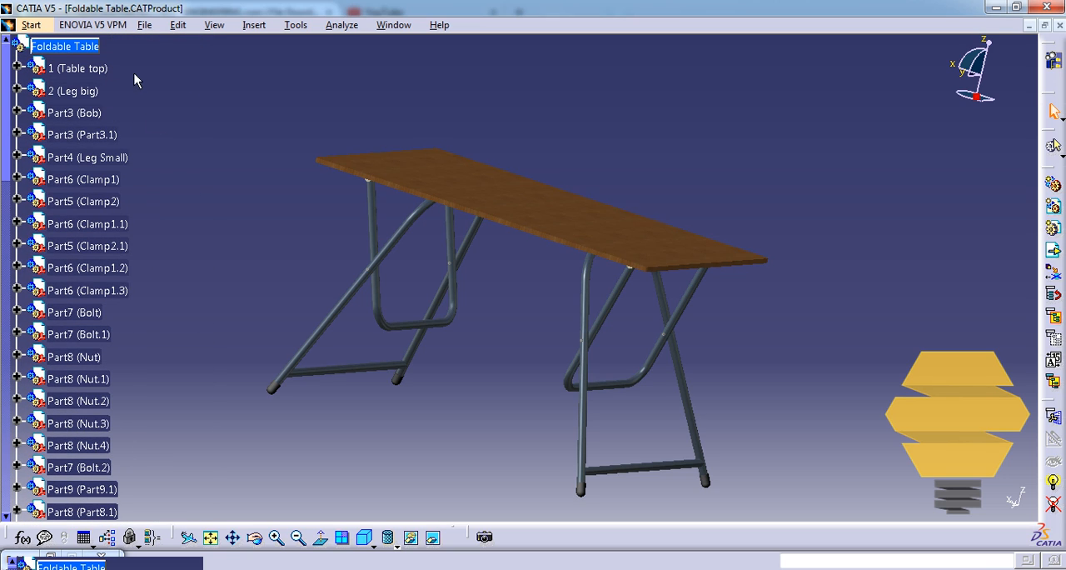
mouse_move(258, 509)
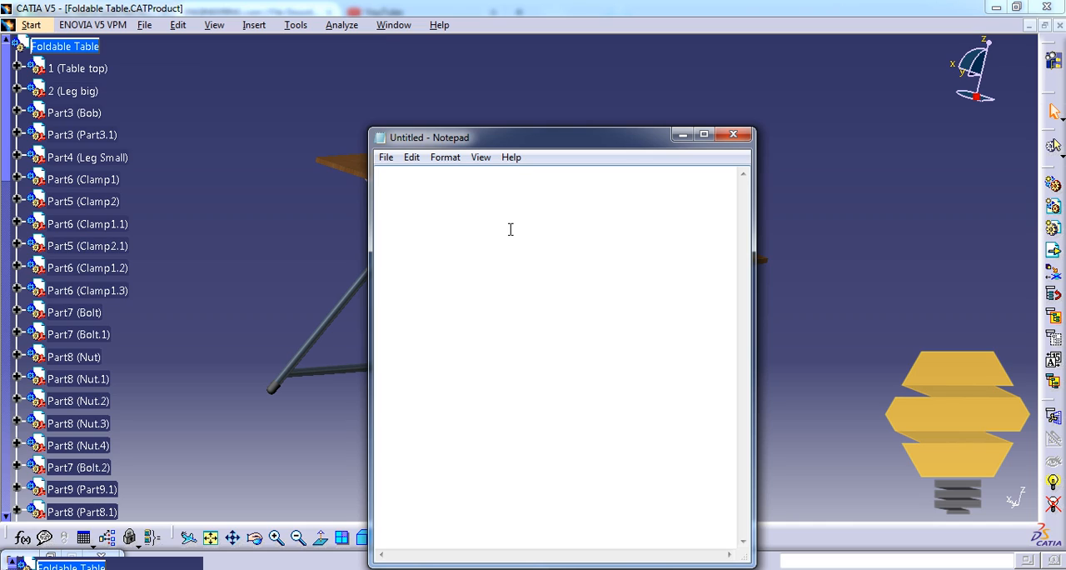
Step: Note 'instance name = partnumber.' in Notepad
type("instance name =")
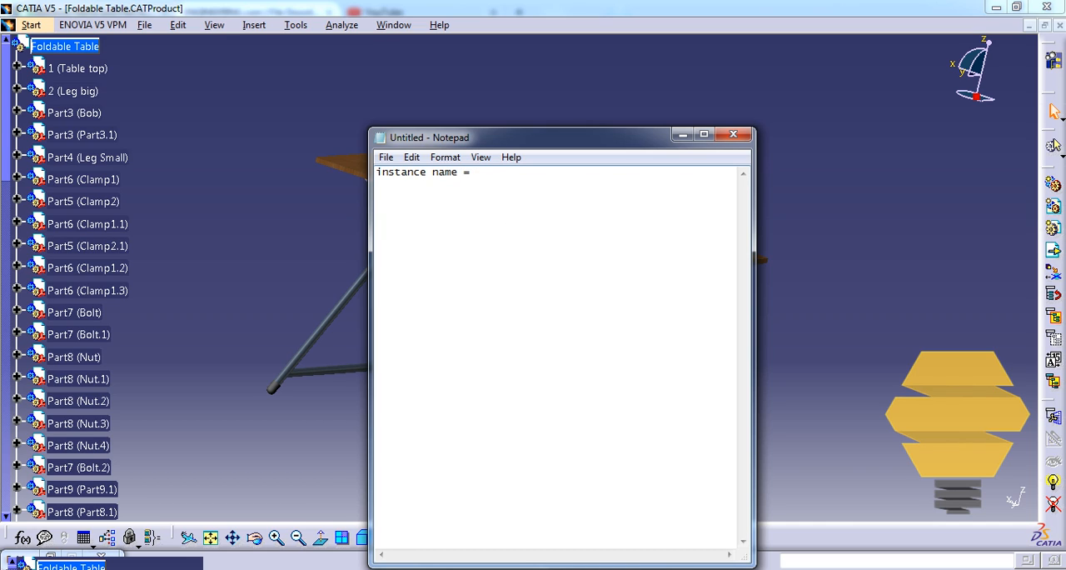
type("partnumber.")
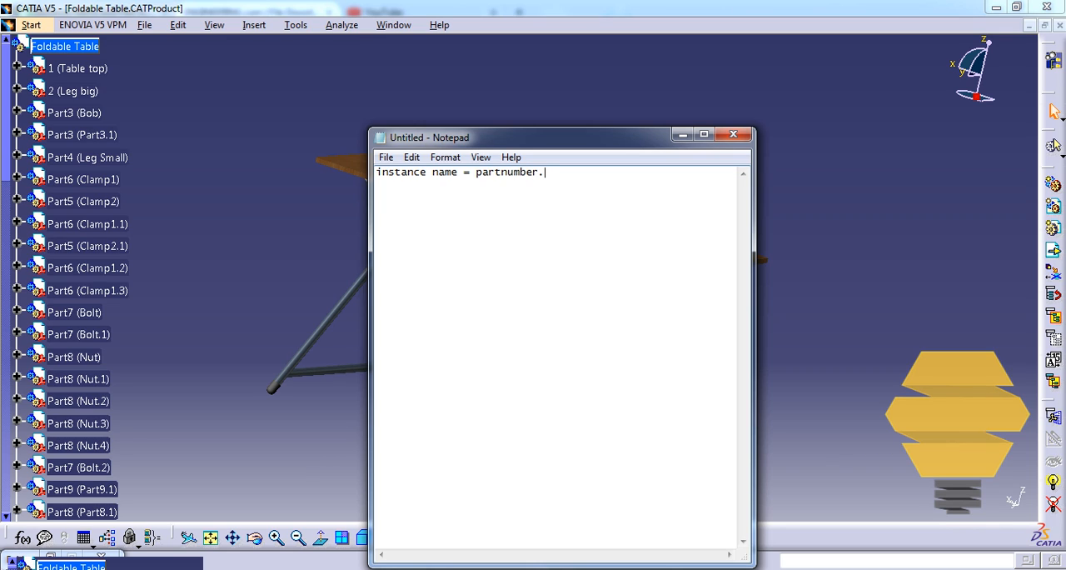
type("(seri")
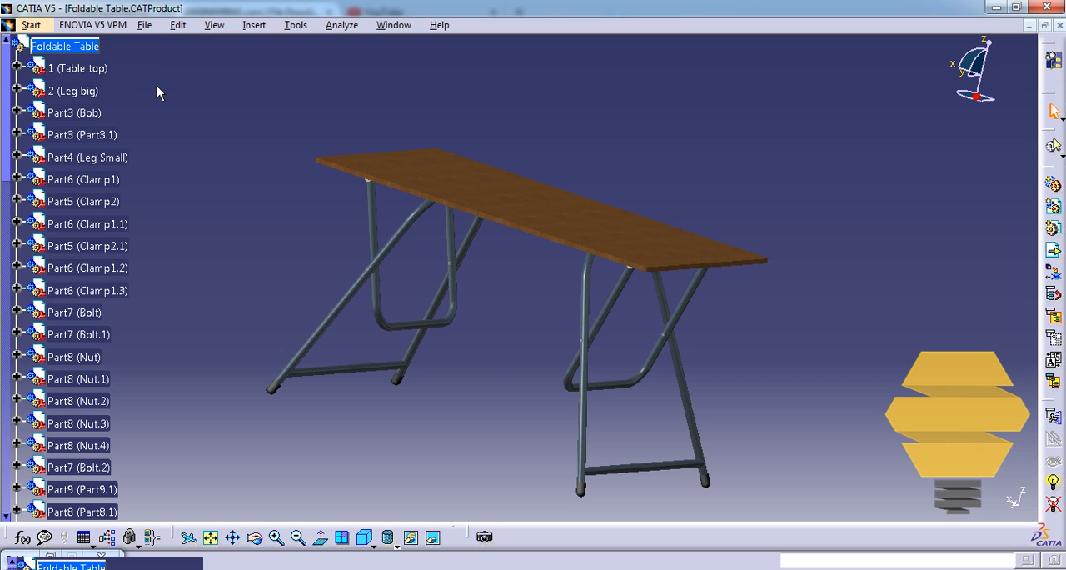
mouse_move(239, 133)
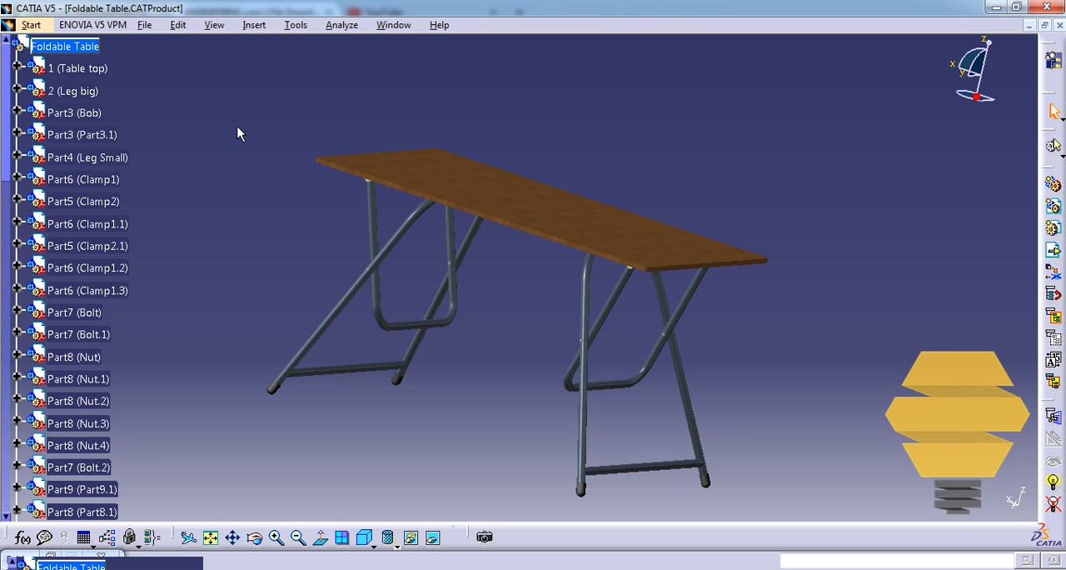
mouse_move(147, 95)
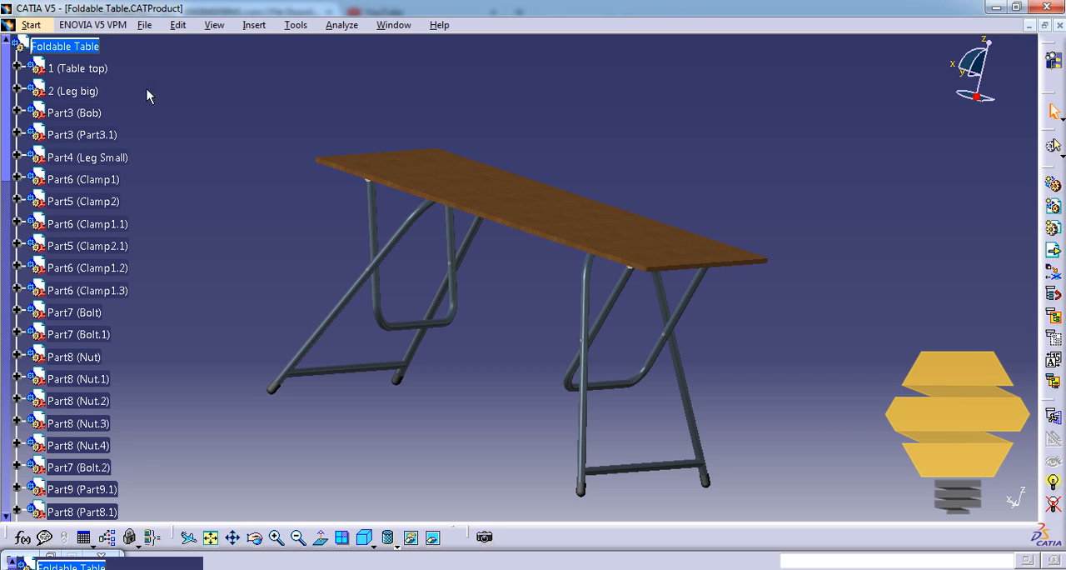
left_click(75, 68)
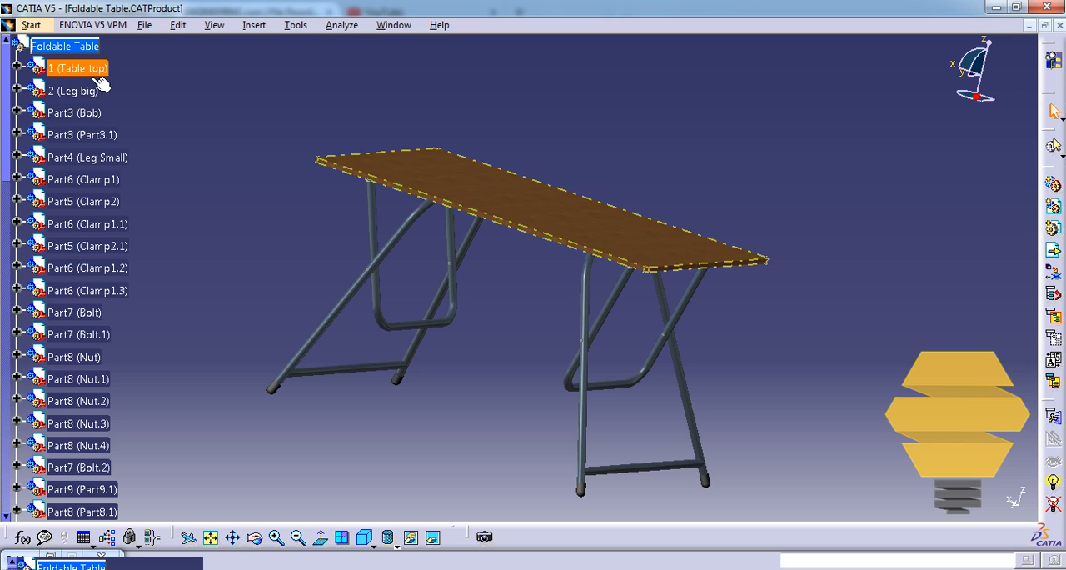
left_click(248, 112)
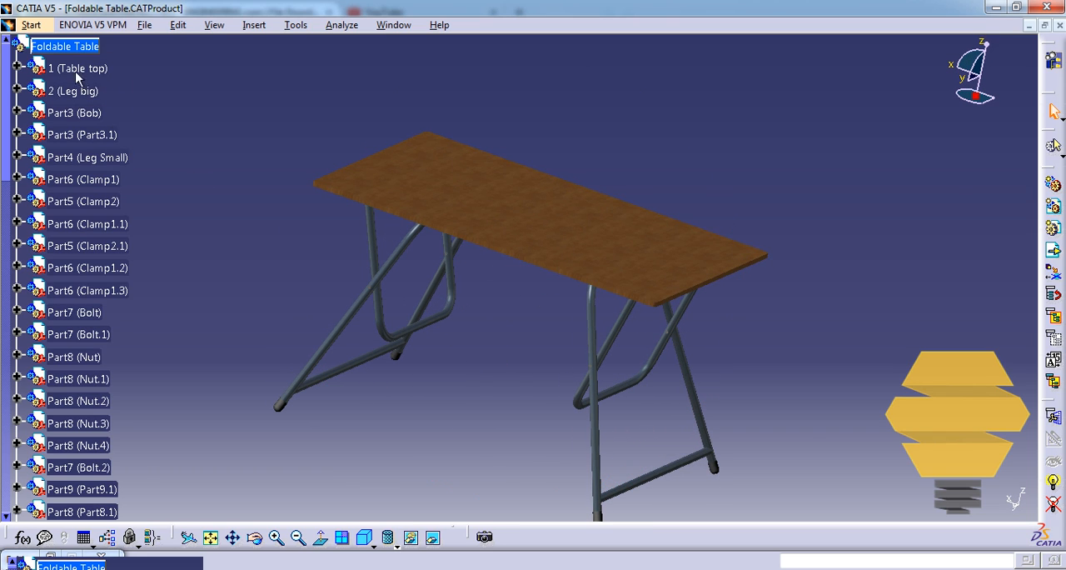
mouse_move(140, 102)
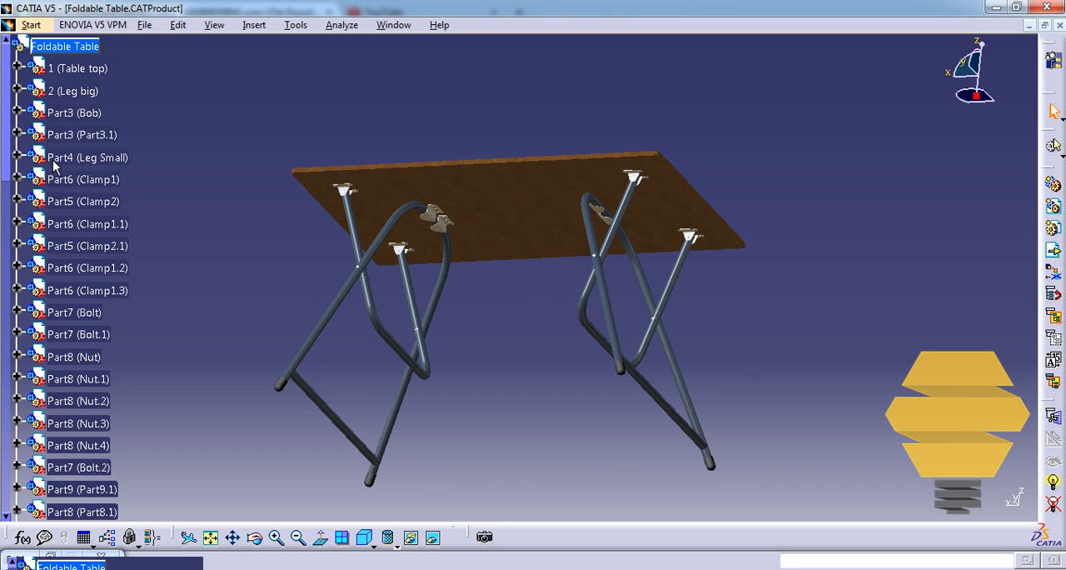
left_click(77, 379)
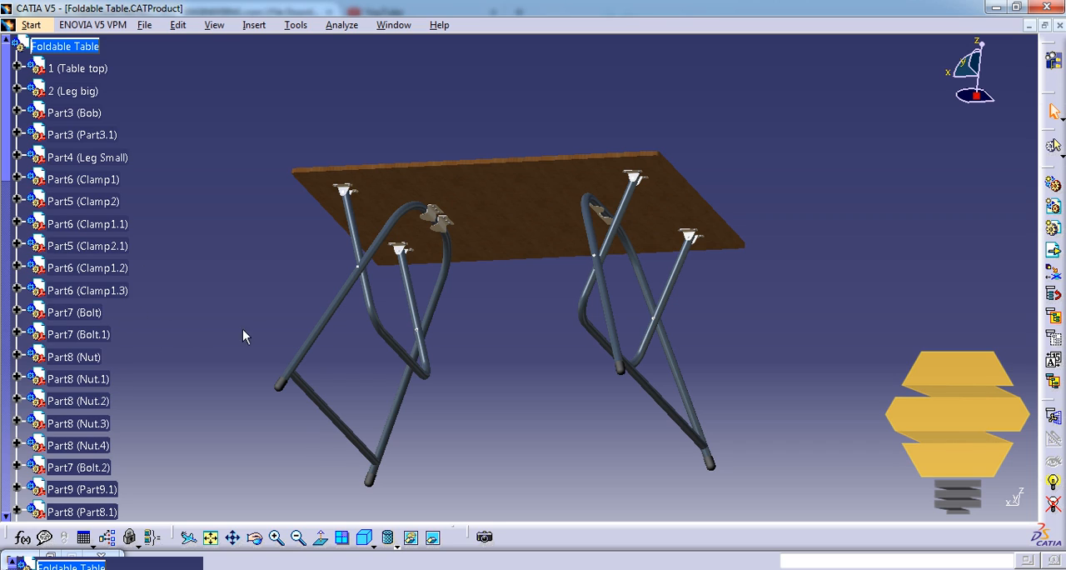
left_click(82, 179)
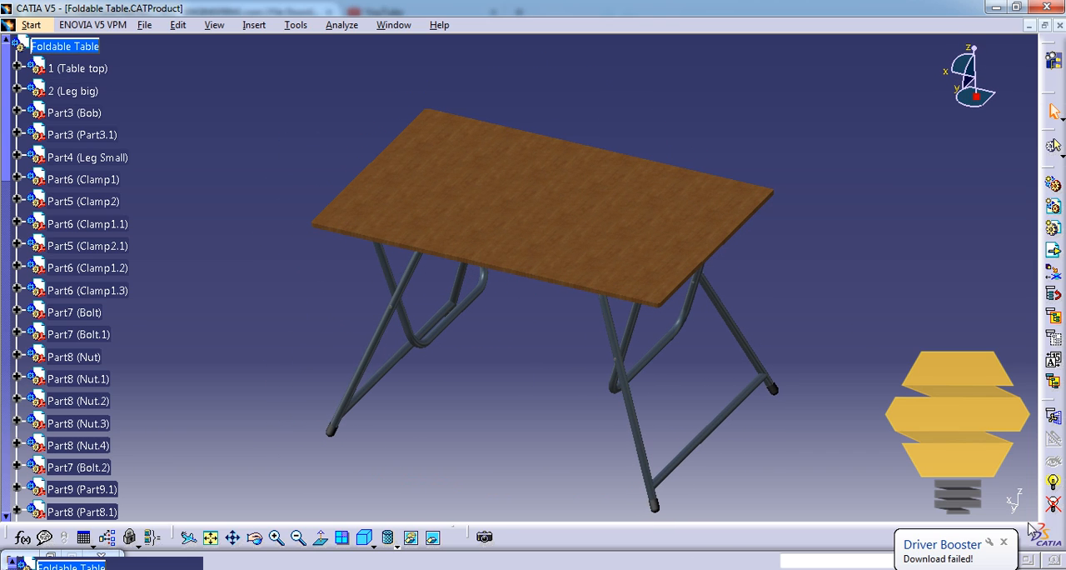
left_click(79, 68)
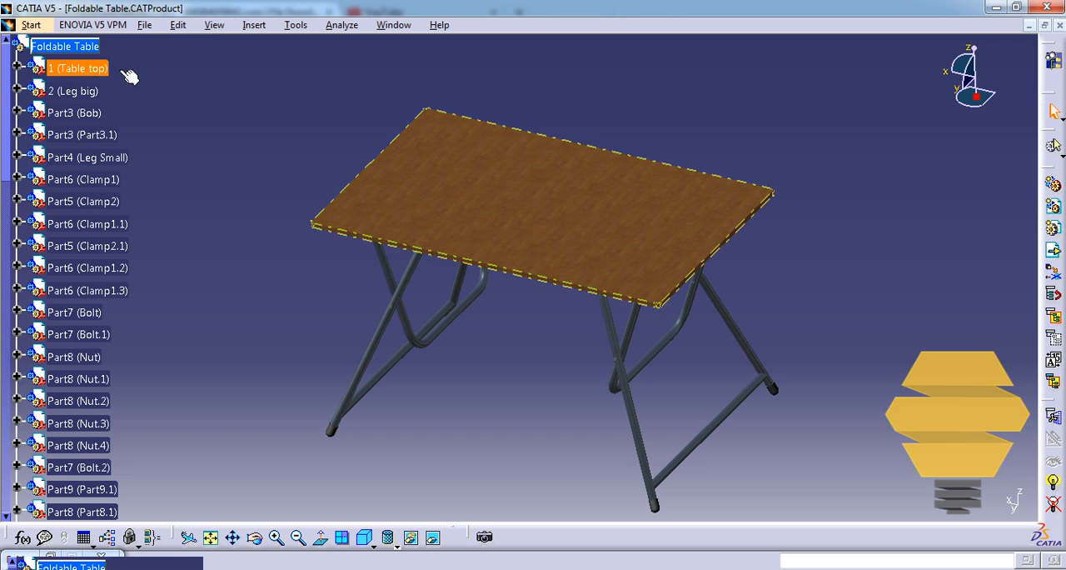
Step: Rename component 1 to instance 'Table top.1' with part number 'Table top'
right_click(79, 68)
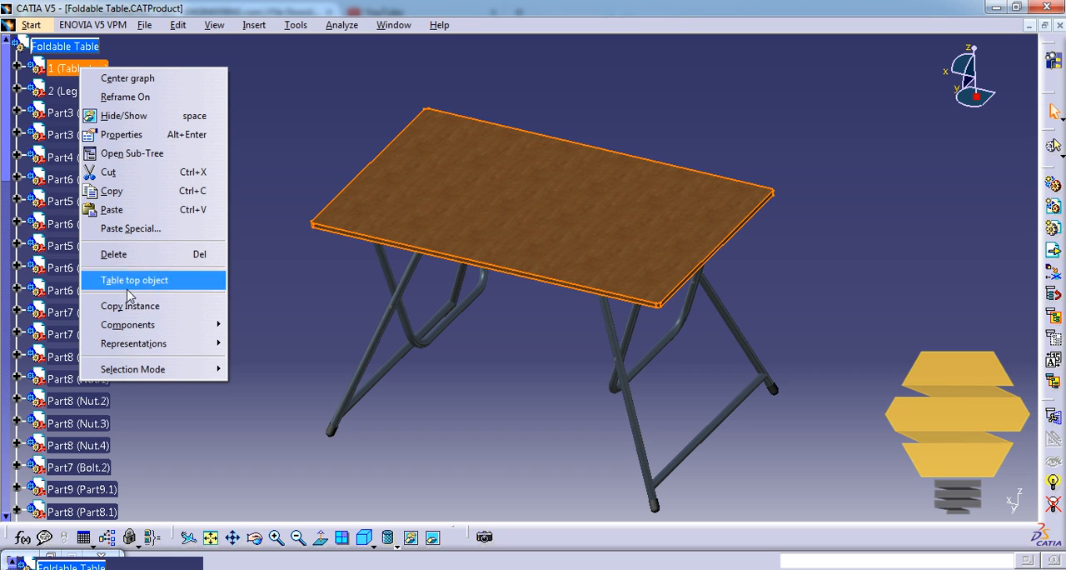
left_click(124, 134)
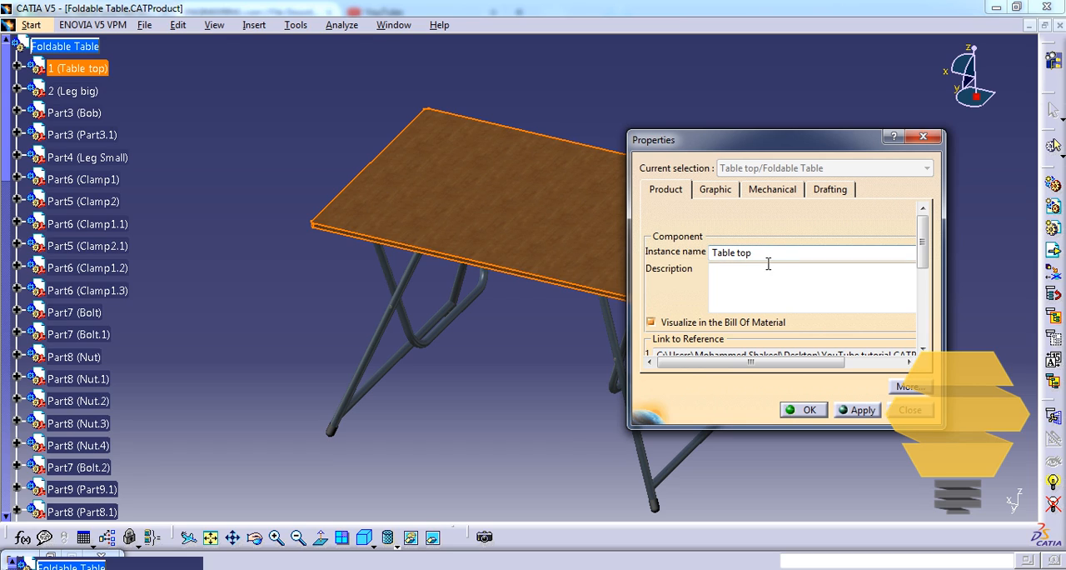
mouse_move(794, 264)
type(".1")
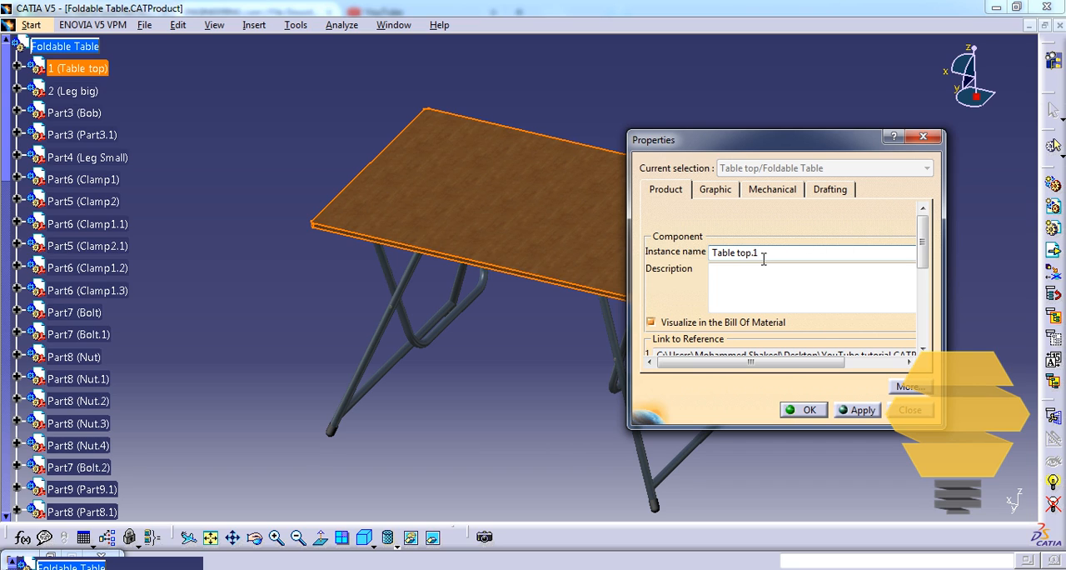
double_click(733, 252)
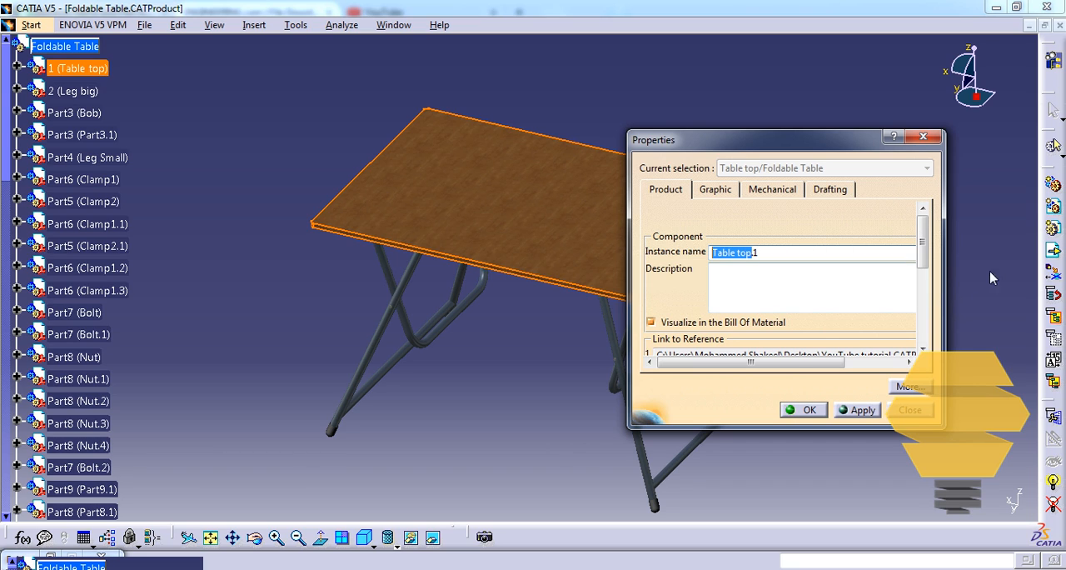
scroll("down", 3)
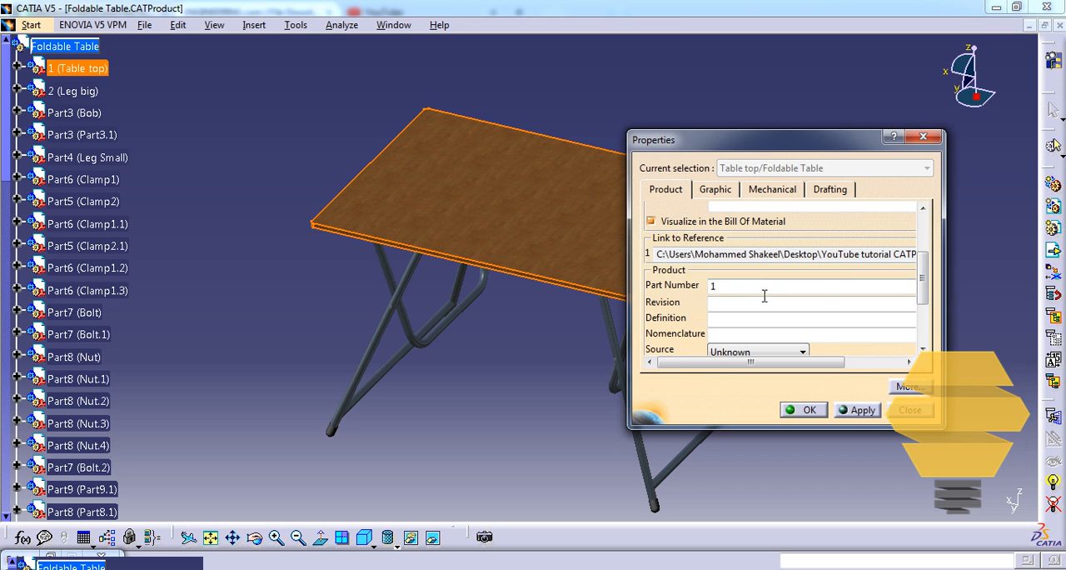
type("Table top")
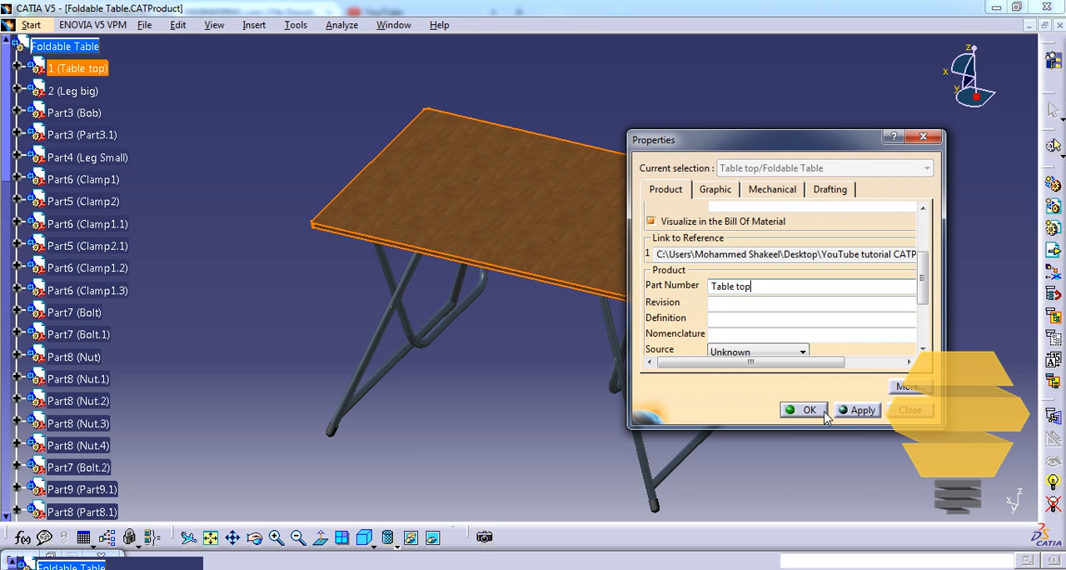
left_click(804, 408)
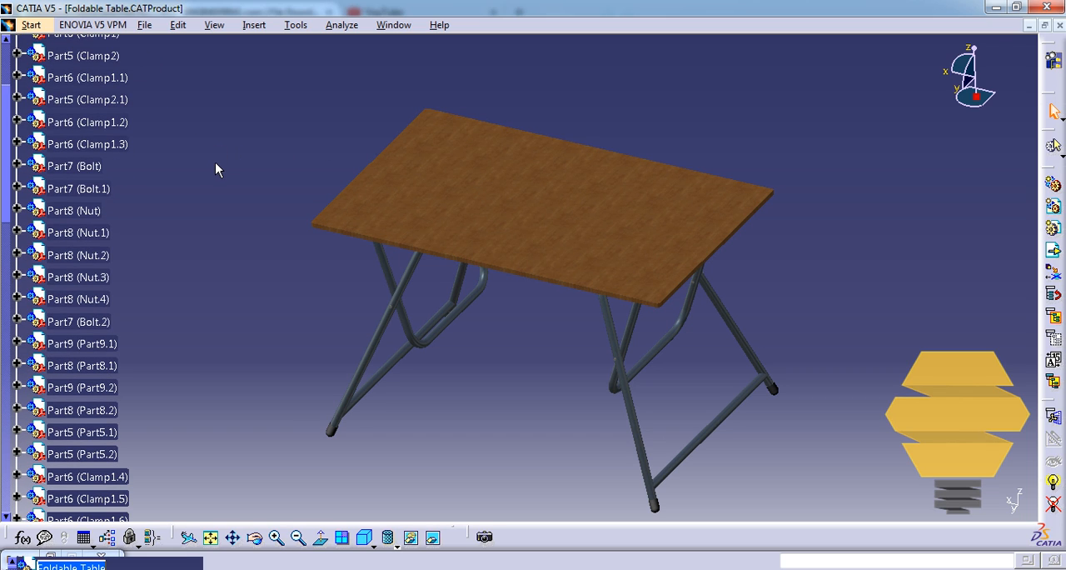
Step: Change Nut.1's part number from Part8 to 'Nut' in its Properties
left_click(74, 233)
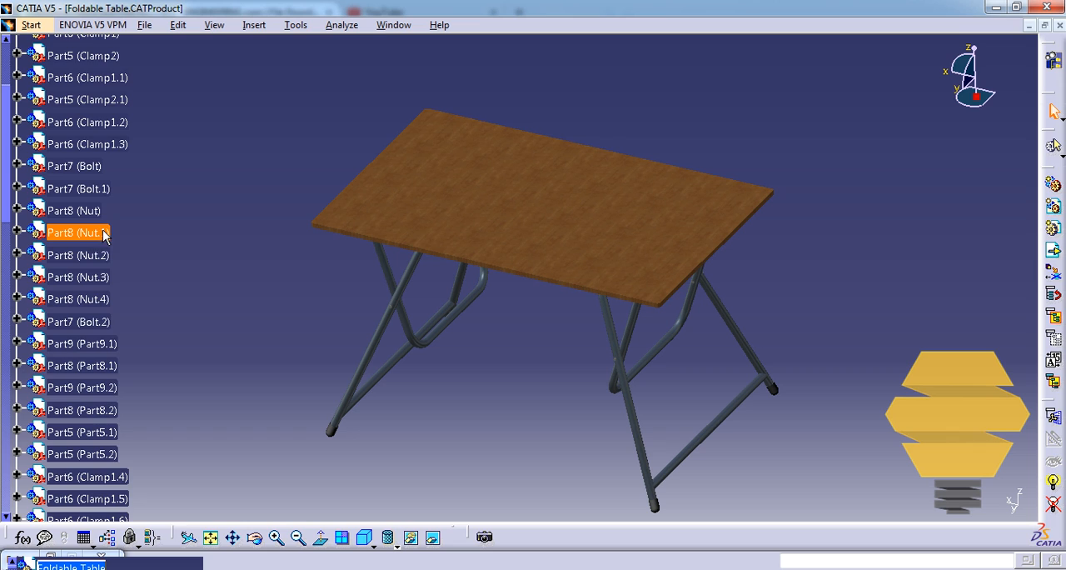
right_click(75, 232)
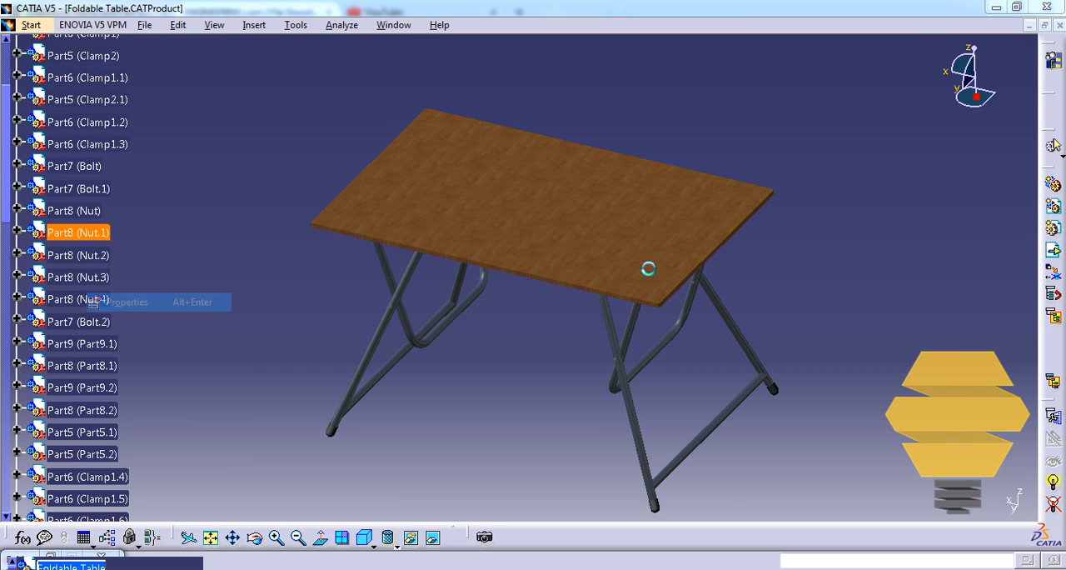
left_click(125, 302)
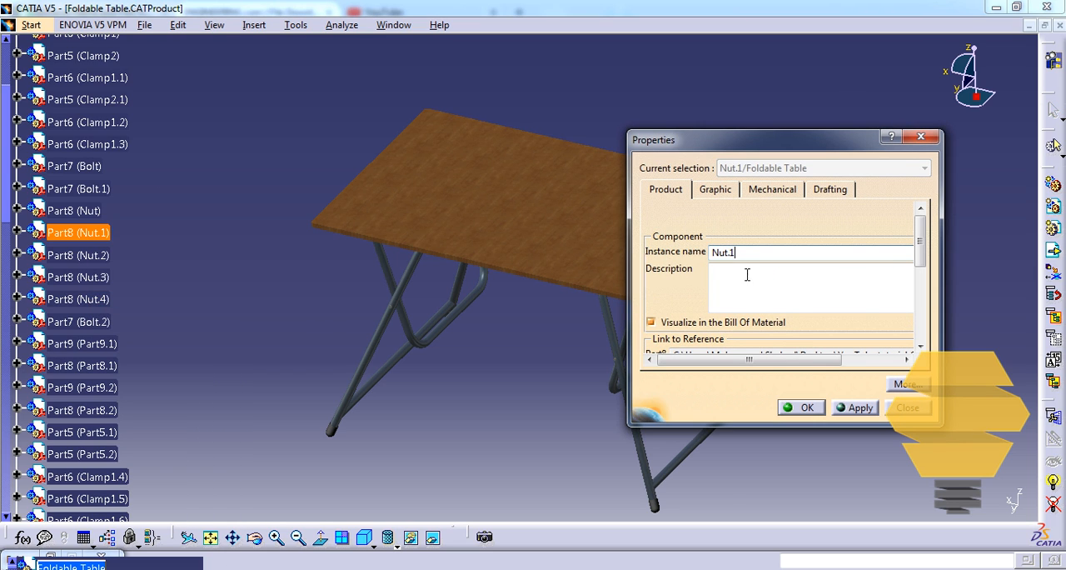
scroll("down", 3)
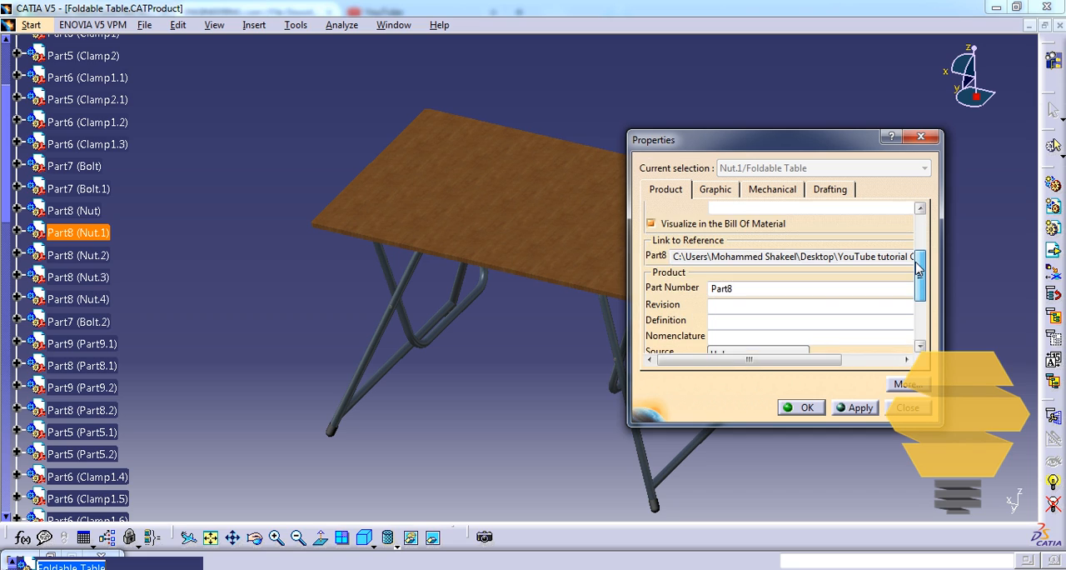
type("Nu")
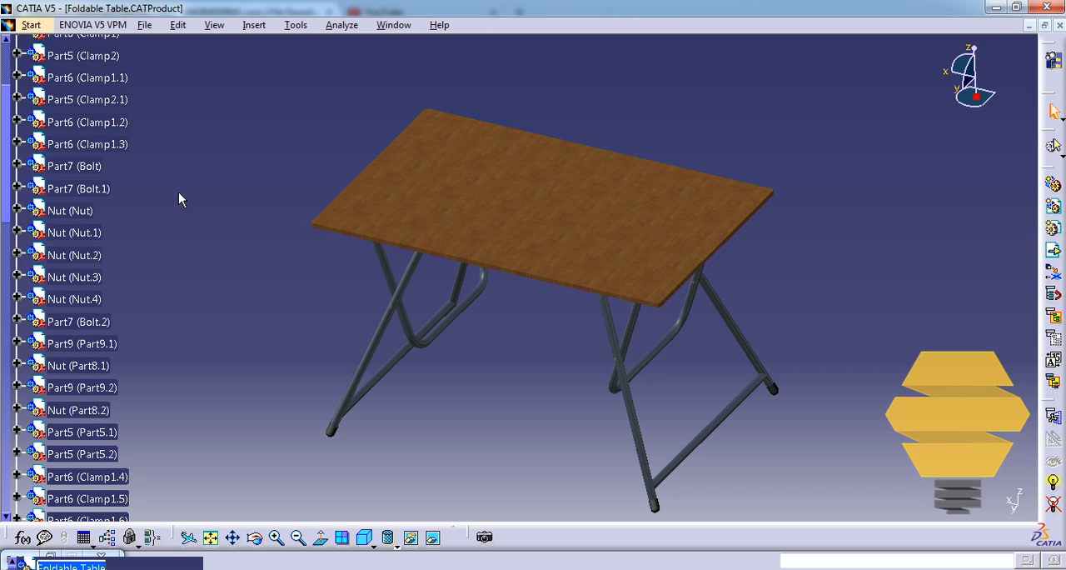
mouse_move(92, 217)
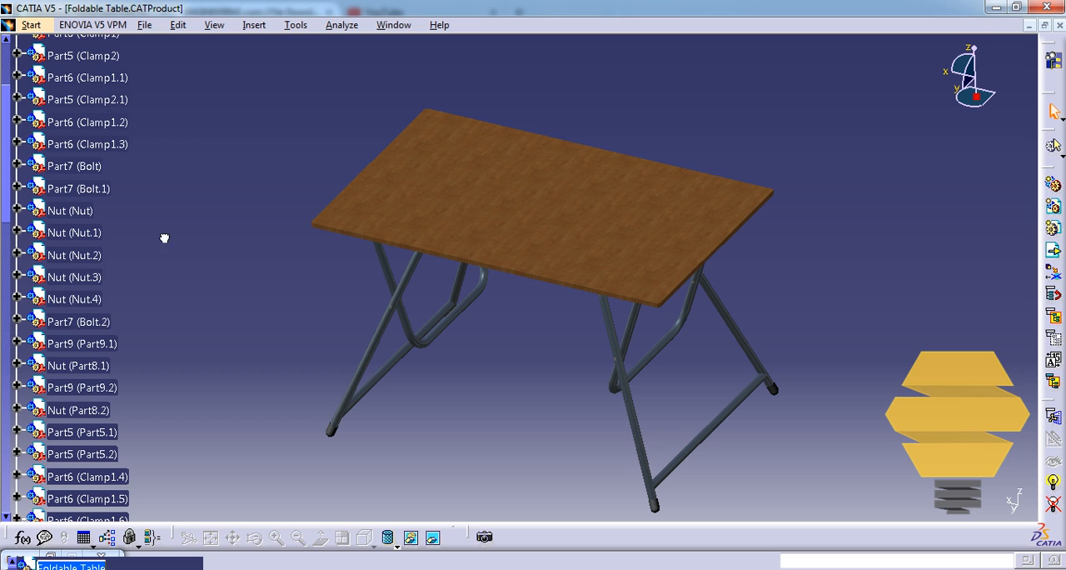
scroll("down", 3)
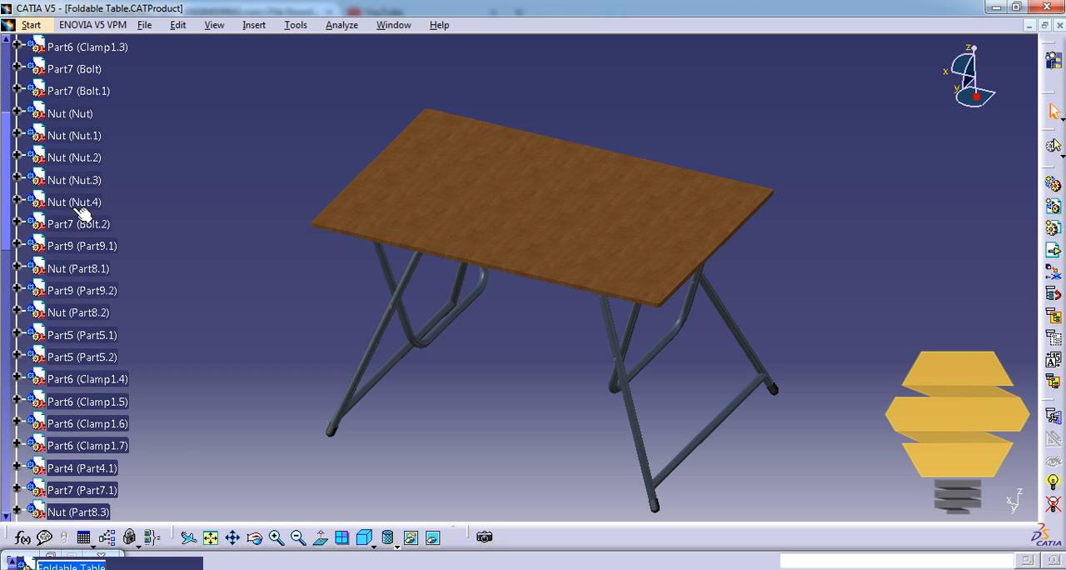
mouse_move(161, 201)
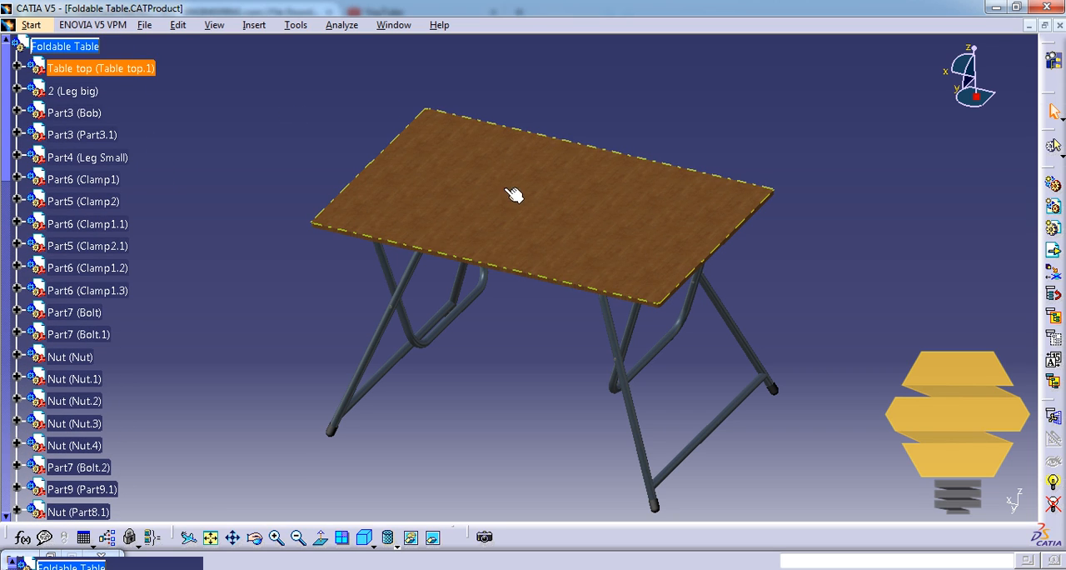
left_click_drag(514, 194, 607, 147)
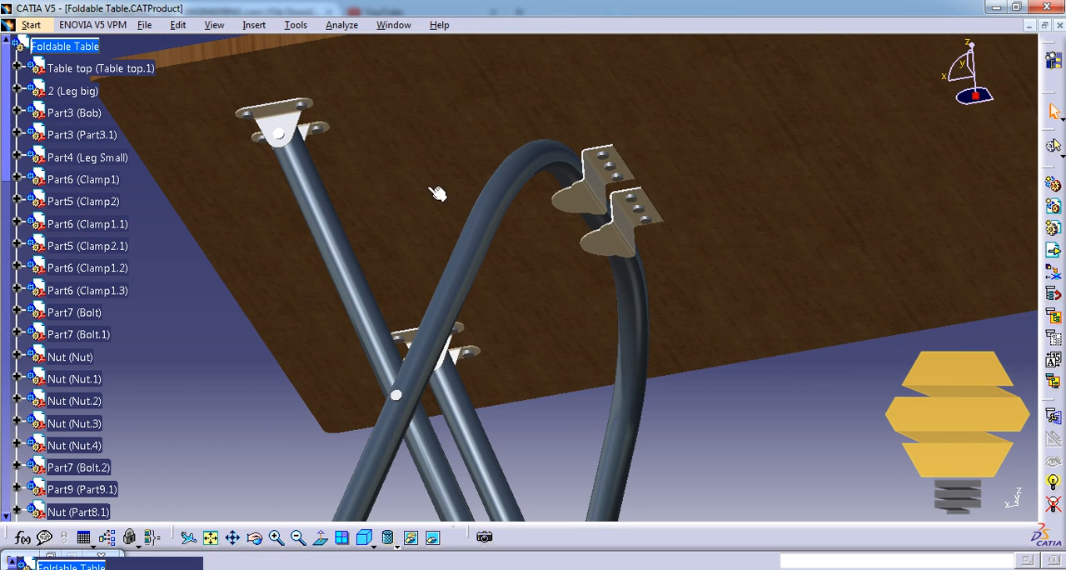
mouse_move(274, 129)
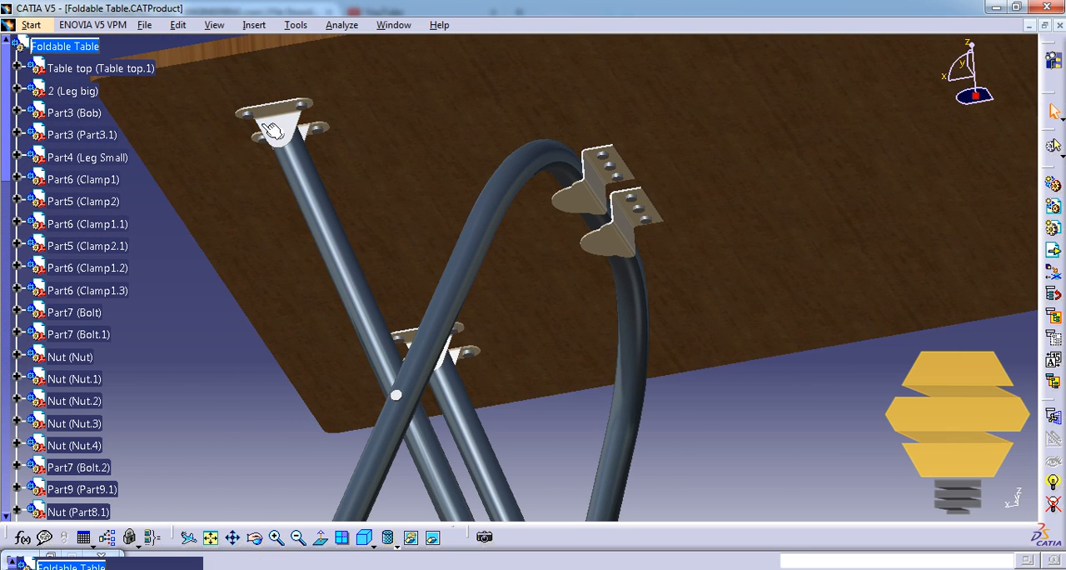